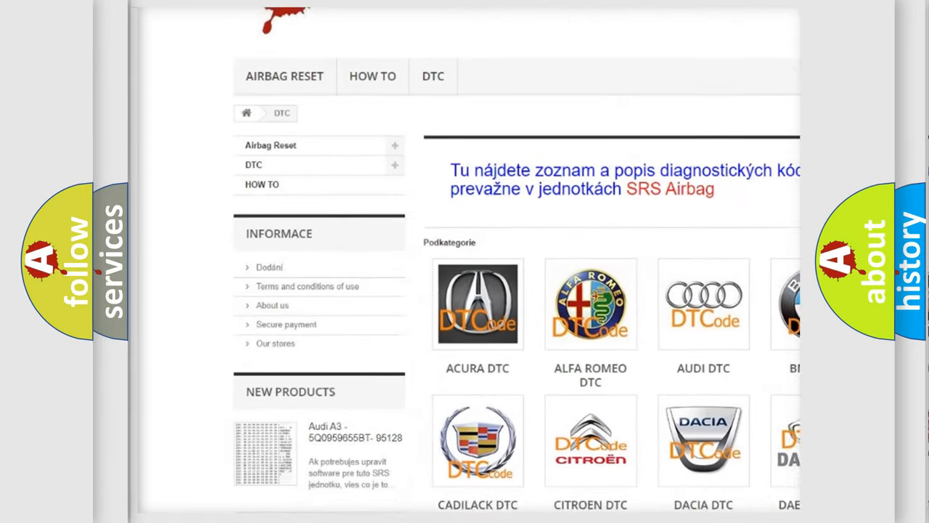
pyautogui.scroll(-3)
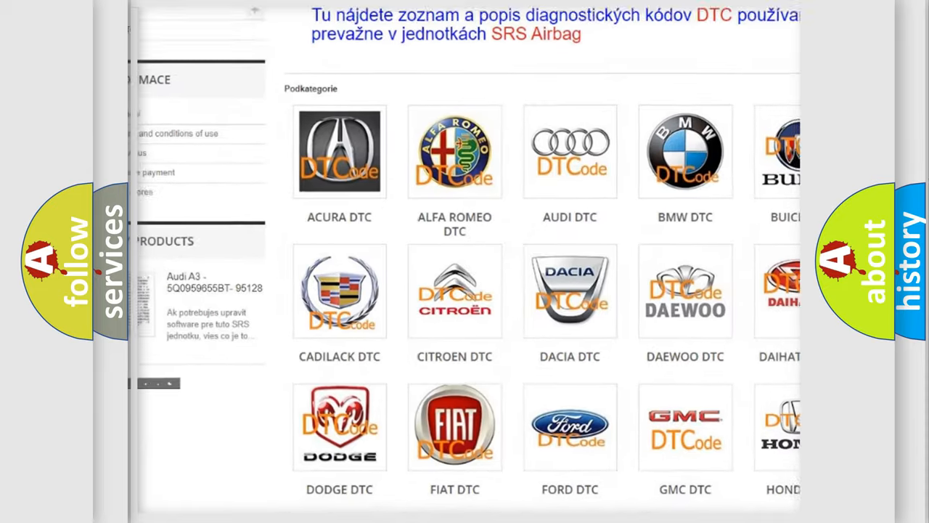
pyautogui.scroll(-3)
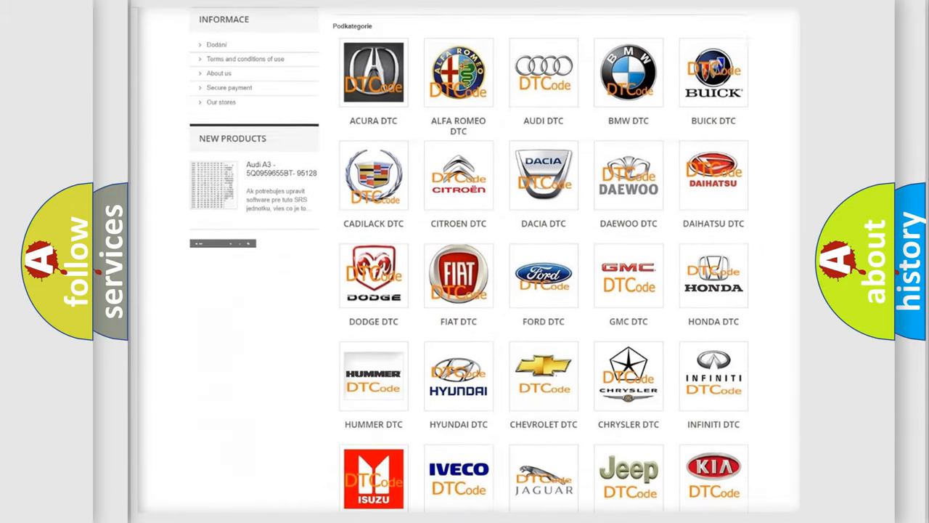
pyautogui.scroll(-3)
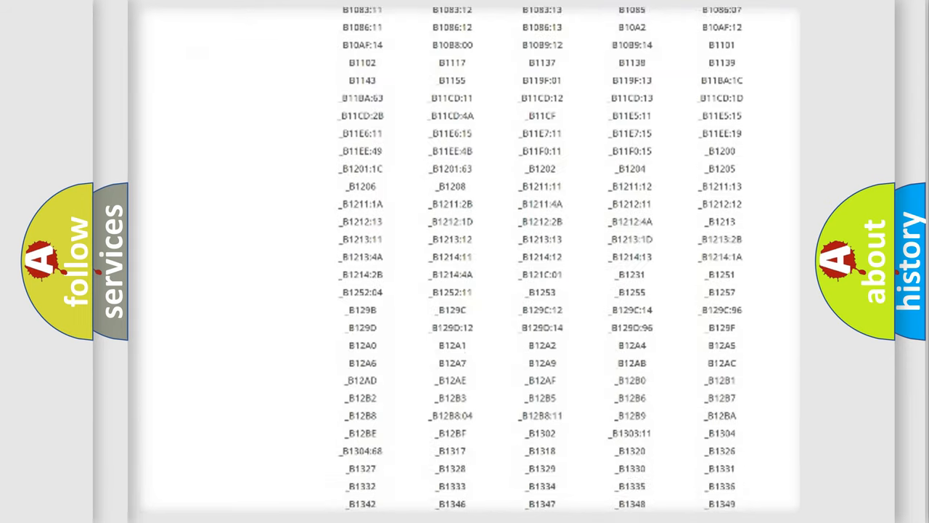
pyautogui.scroll(-3)
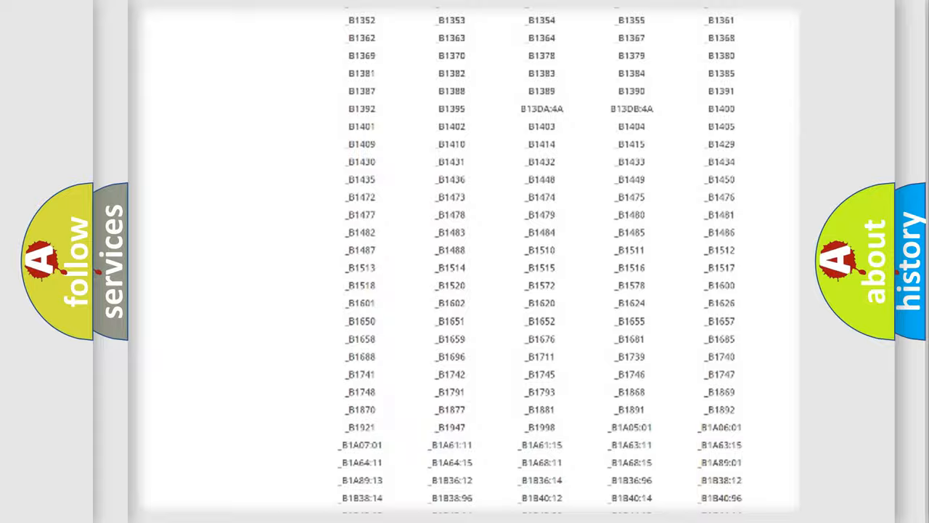